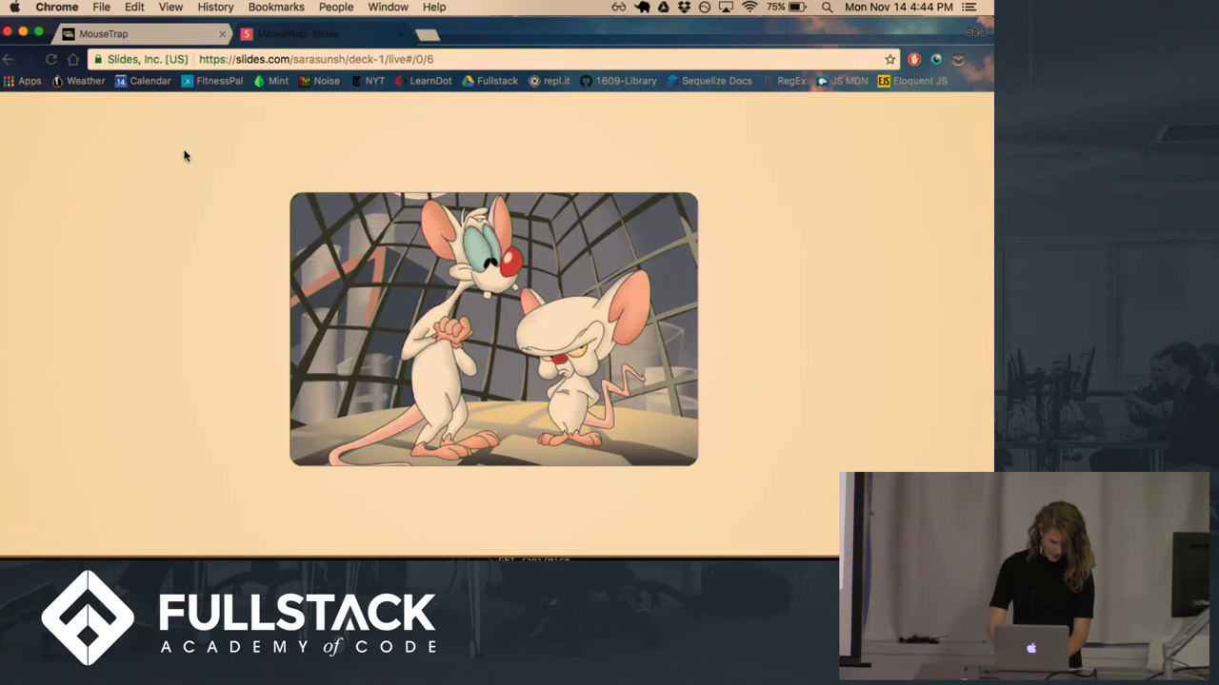
Step: Switch from the slides to the MouseTrap welcome page at localhost:1337
{"action": "left_click", "coordinate": [324, 34]}
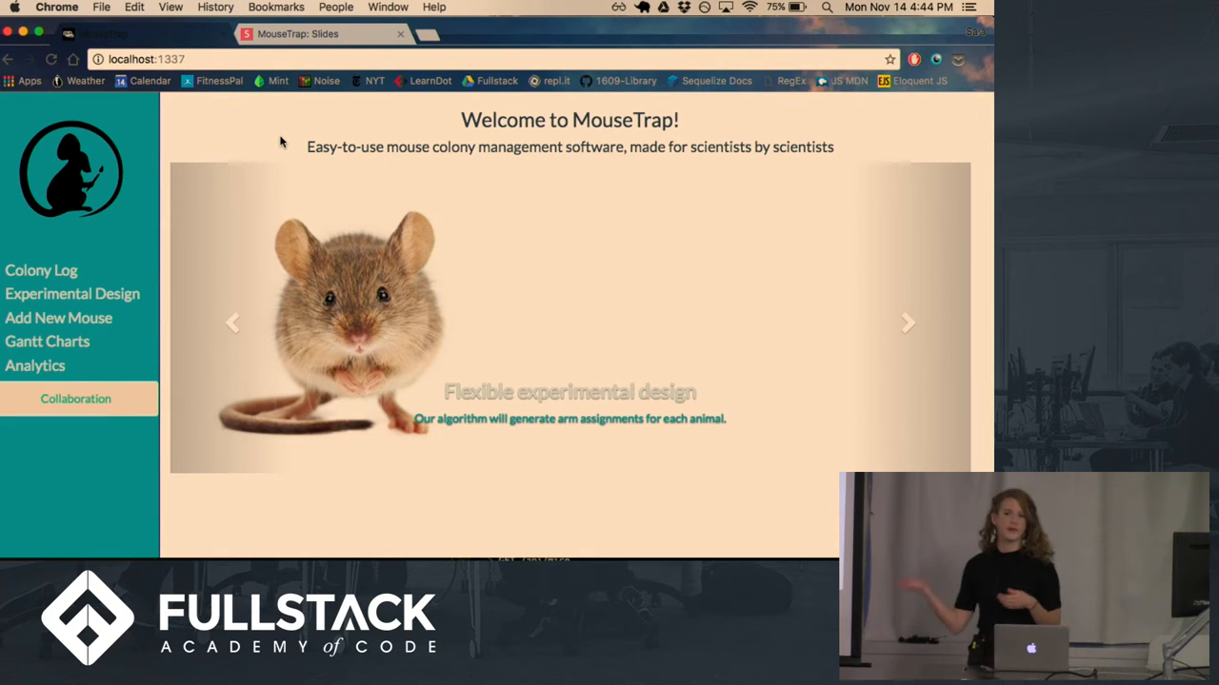
{"action": "left_click", "coordinate": [906, 324]}
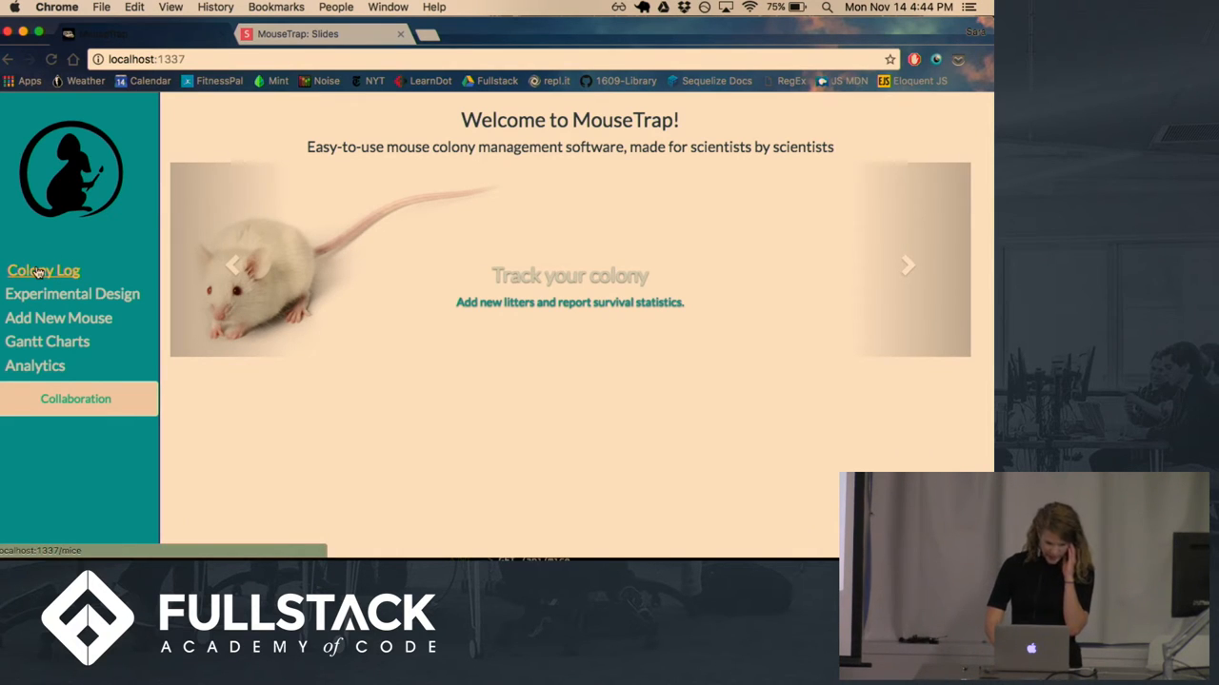
Step: Report mouse #1 as dead from the Colony Log, leaving mice #2–#7 listed
{"action": "left_click", "coordinate": [42, 270]}
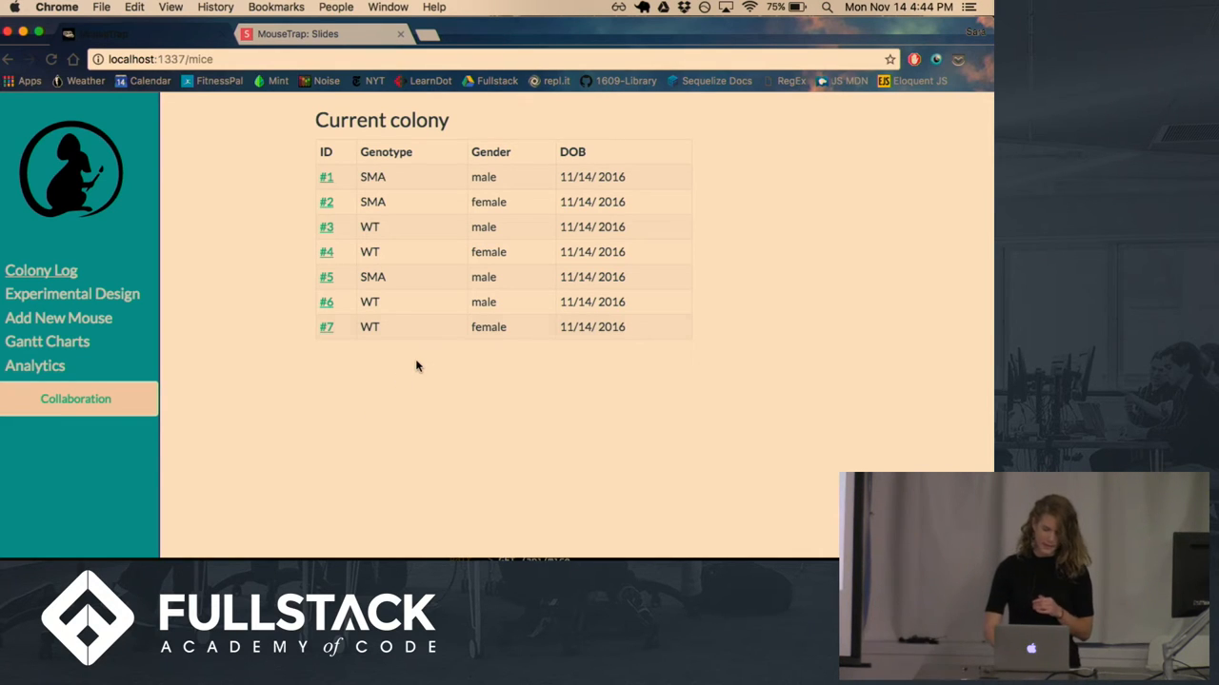
{"action": "left_click", "coordinate": [326, 175]}
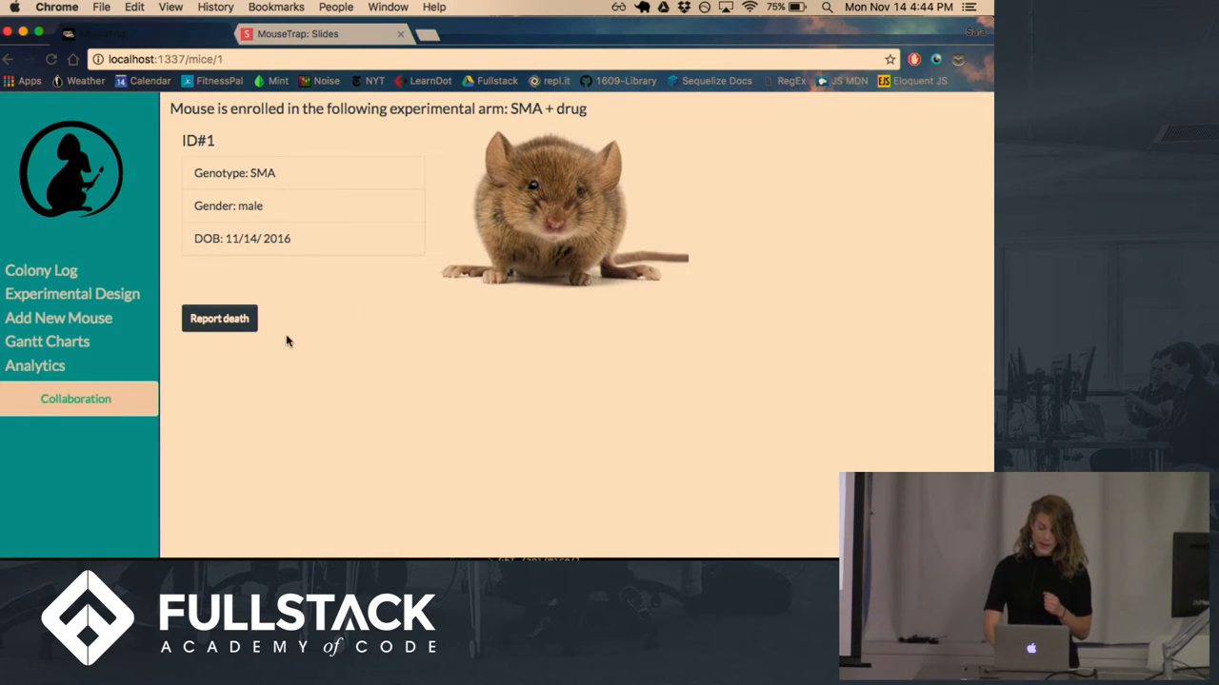
{"action": "left_click", "coordinate": [219, 318]}
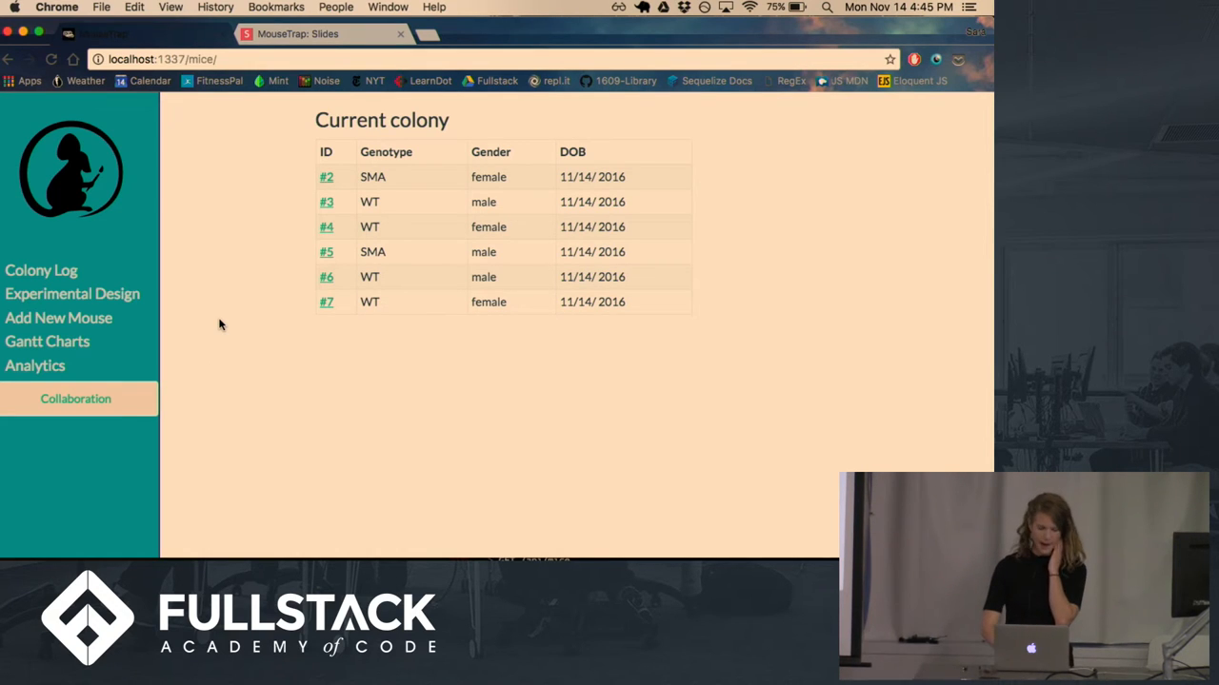
{"action": "left_click", "coordinate": [72, 294]}
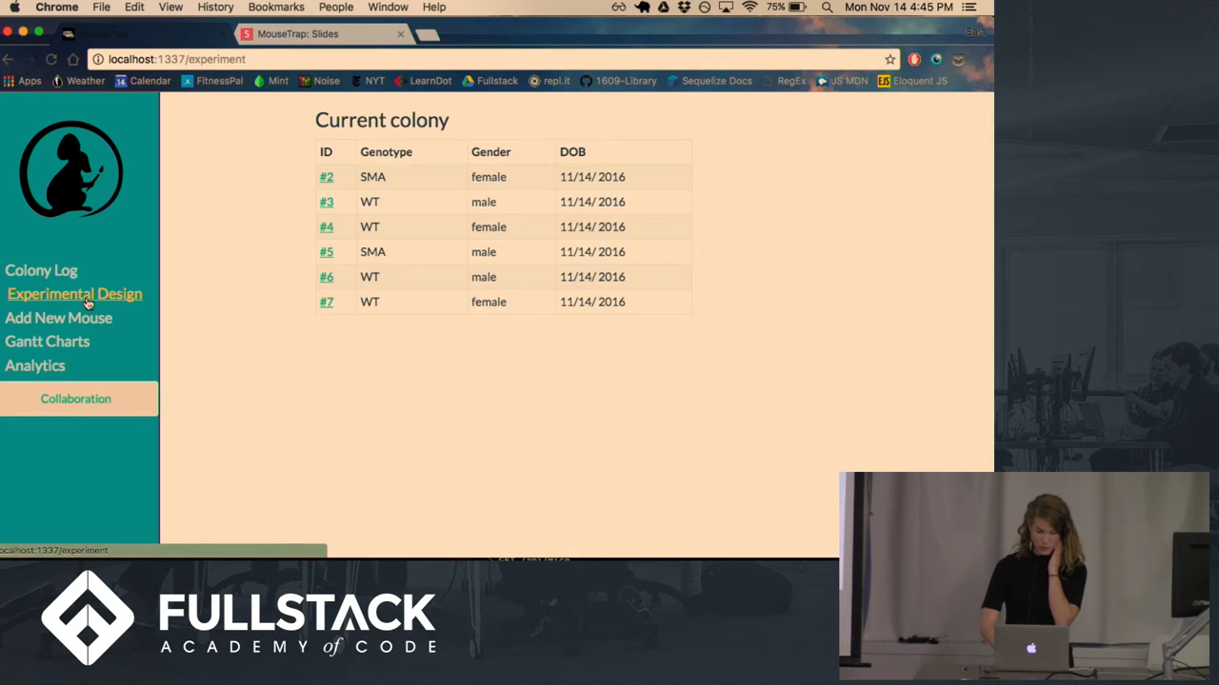
Step: Create a new experimental arm for WT mice on drug with enrollment target 7
{"action": "left_click", "coordinate": [72, 293]}
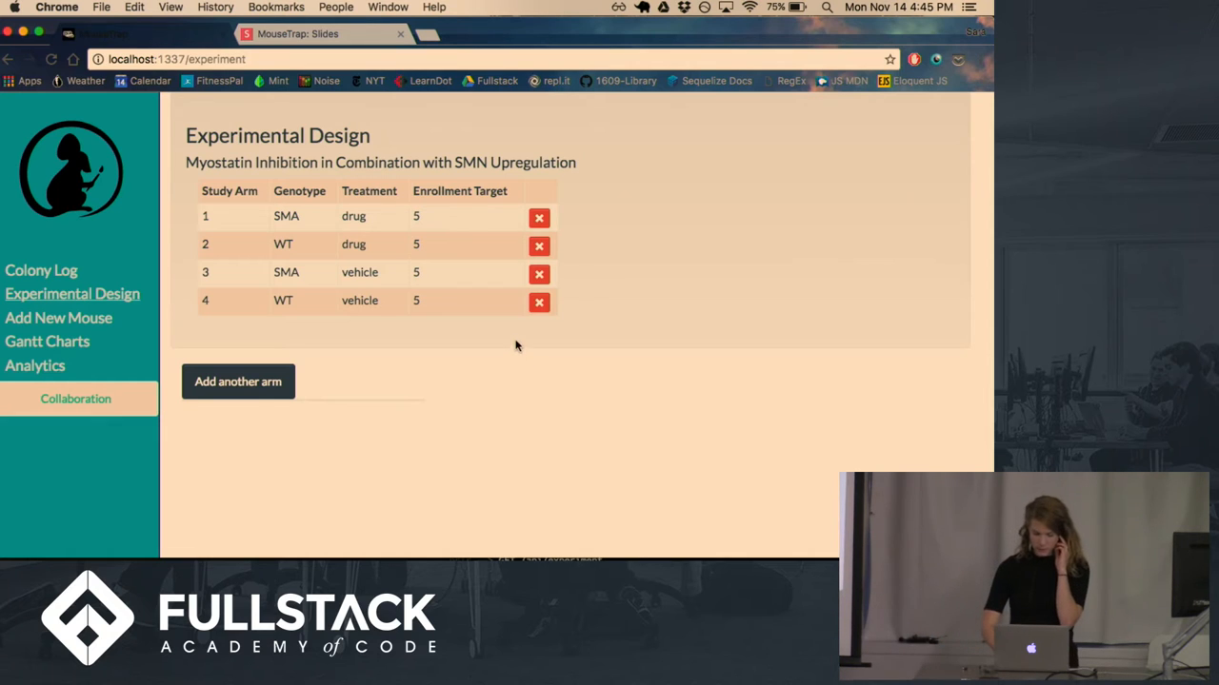
{"action": "mouse_move", "coordinate": [539, 301]}
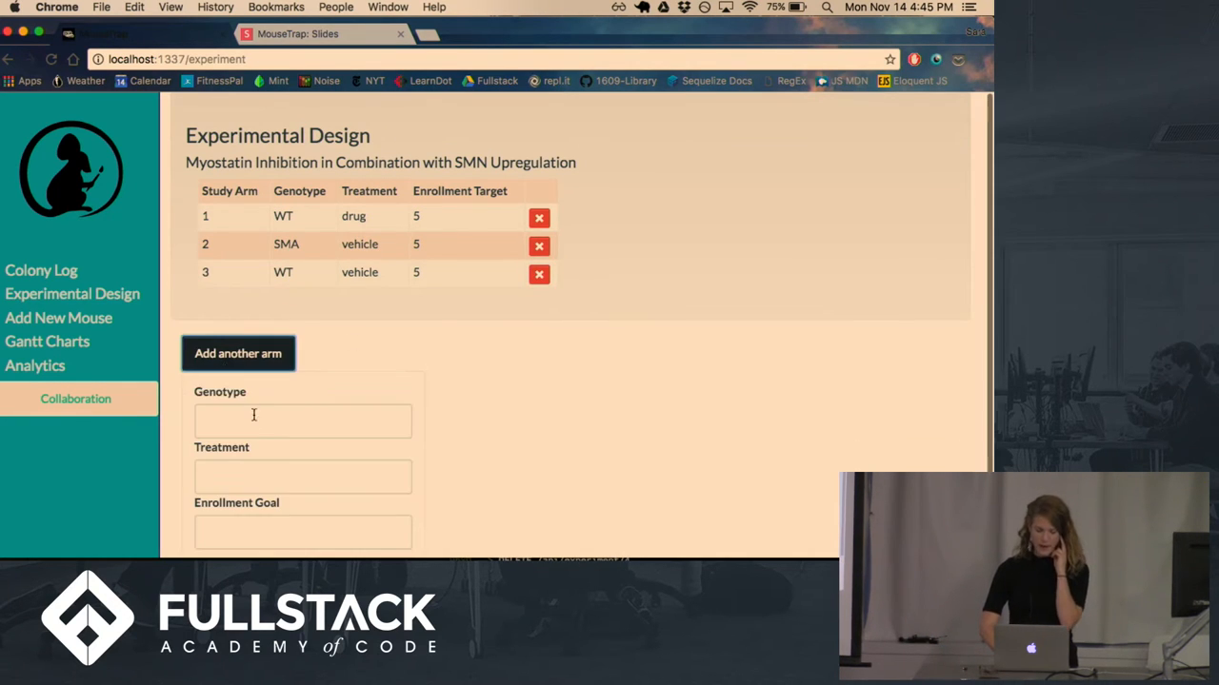
{"action": "type", "text": "WT"}
{"action": "type", "text": "drug"}
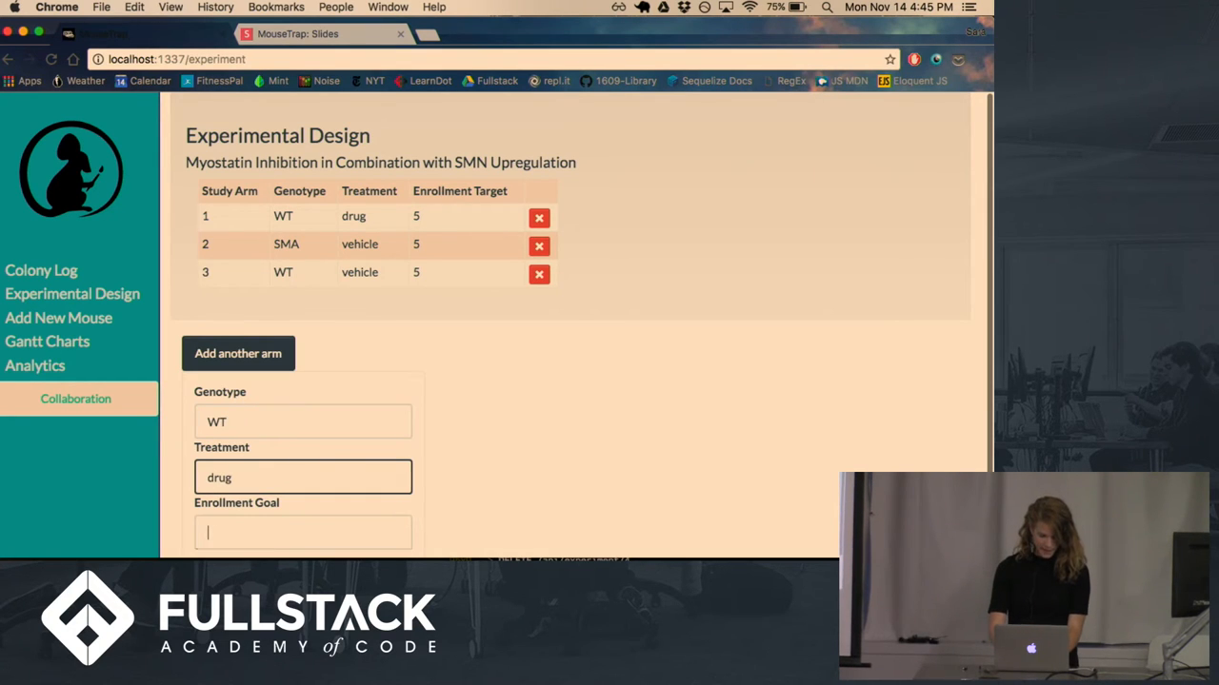
{"action": "type", "text": "7"}
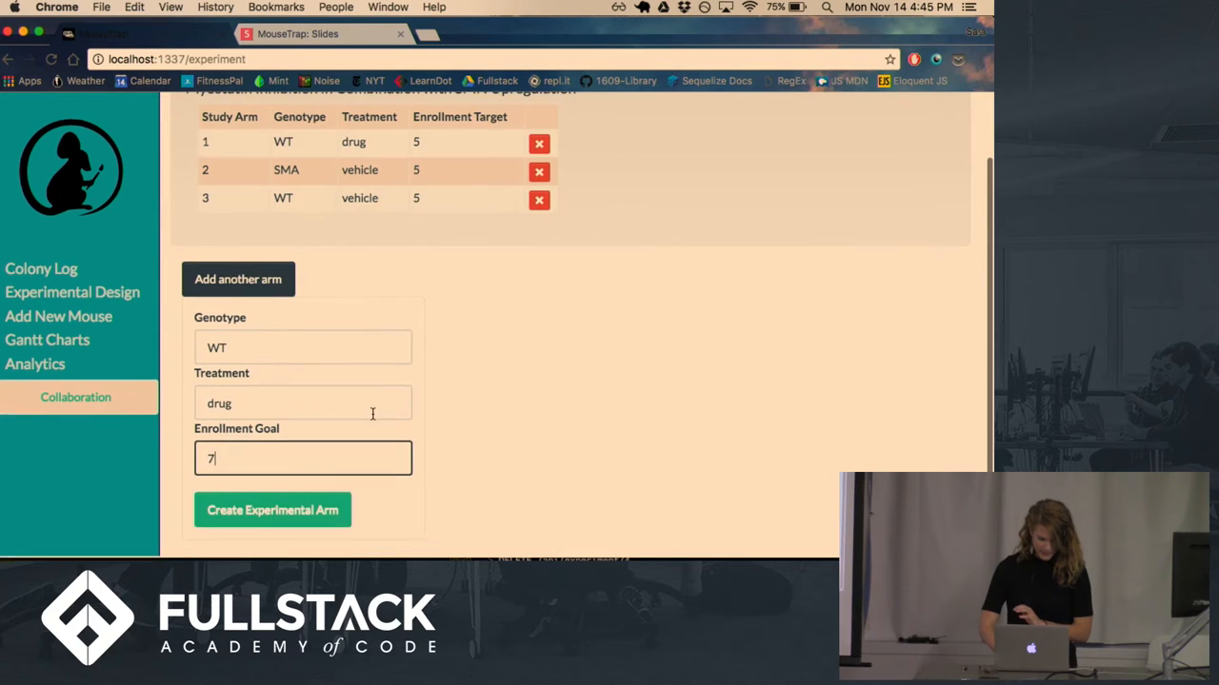
{"action": "left_click", "coordinate": [272, 510]}
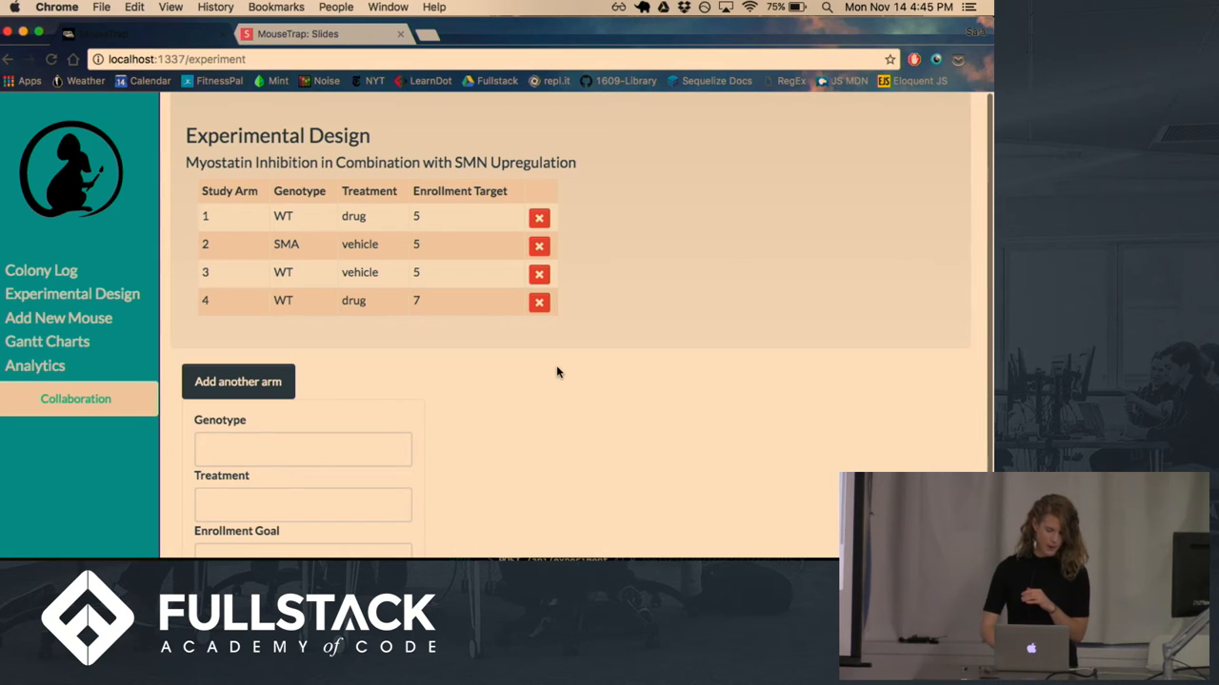
Step: Add a new male WT mouse, which enrolls in the WT + drug arm
{"action": "left_click", "coordinate": [57, 316]}
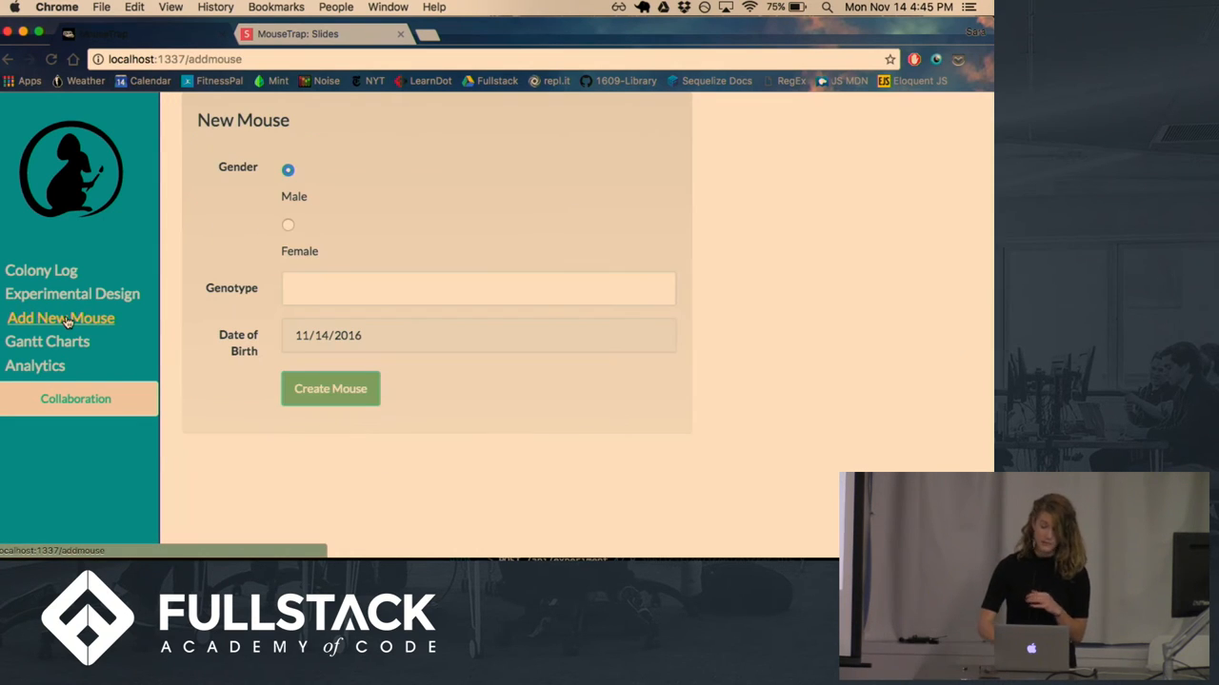
{"action": "mouse_move", "coordinate": [194, 219]}
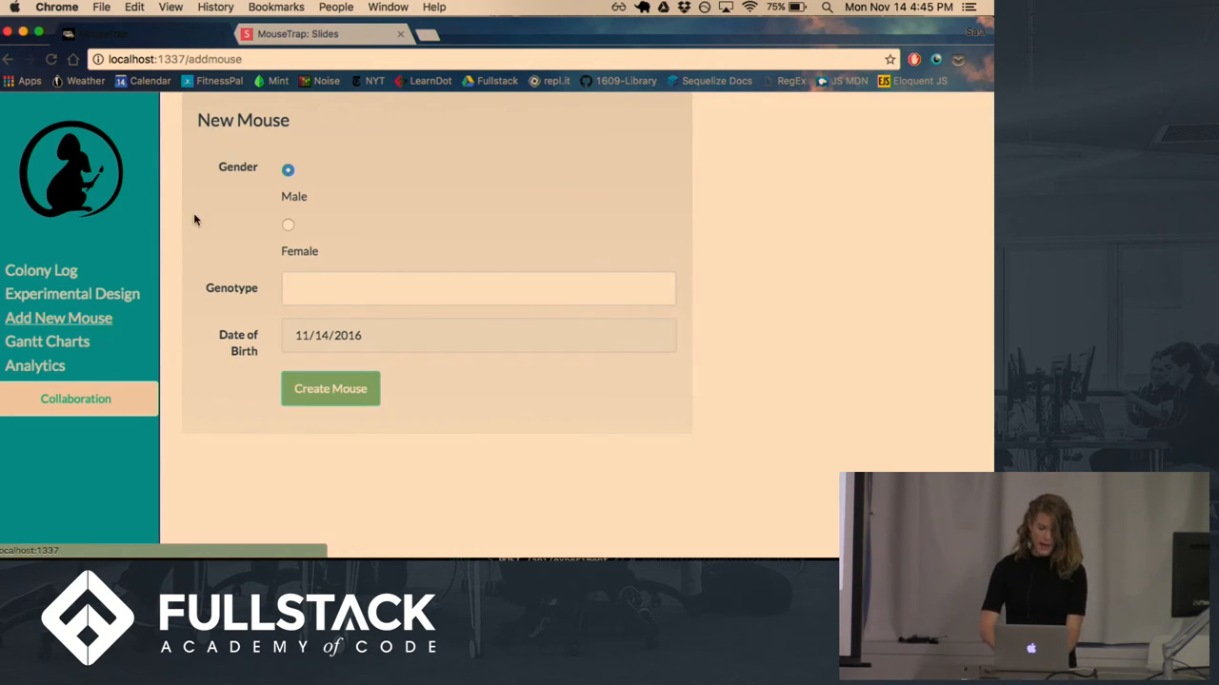
{"action": "type", "text": "WT"}
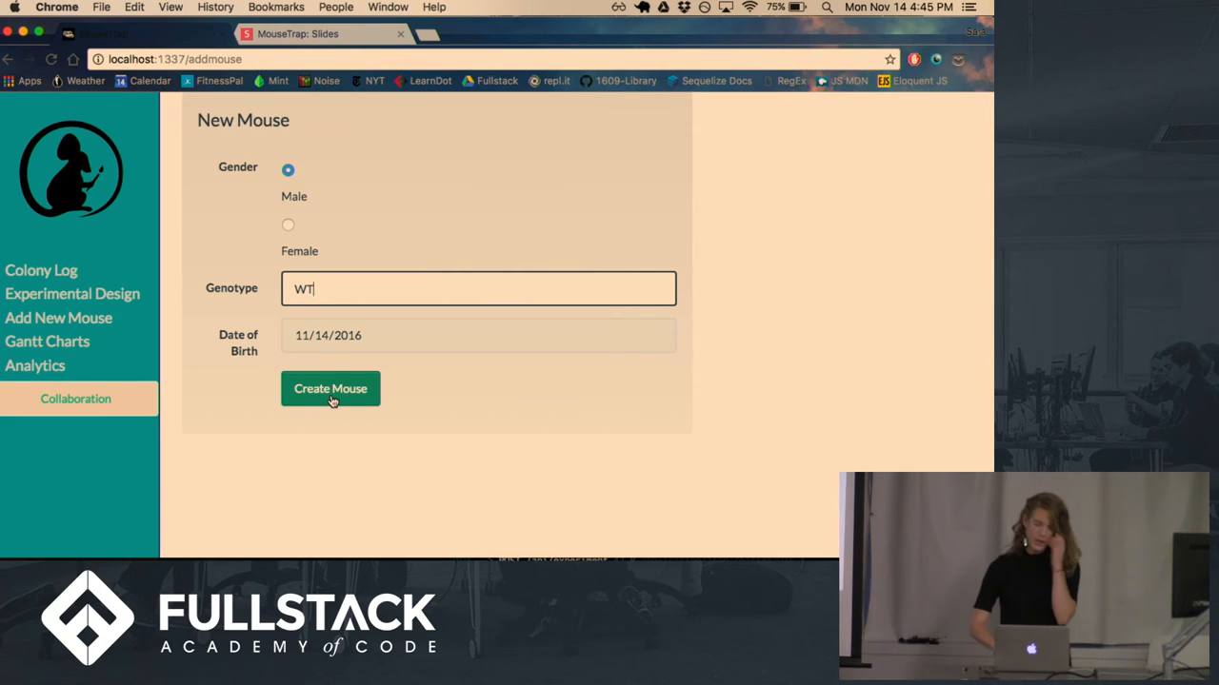
{"action": "left_click", "coordinate": [332, 388]}
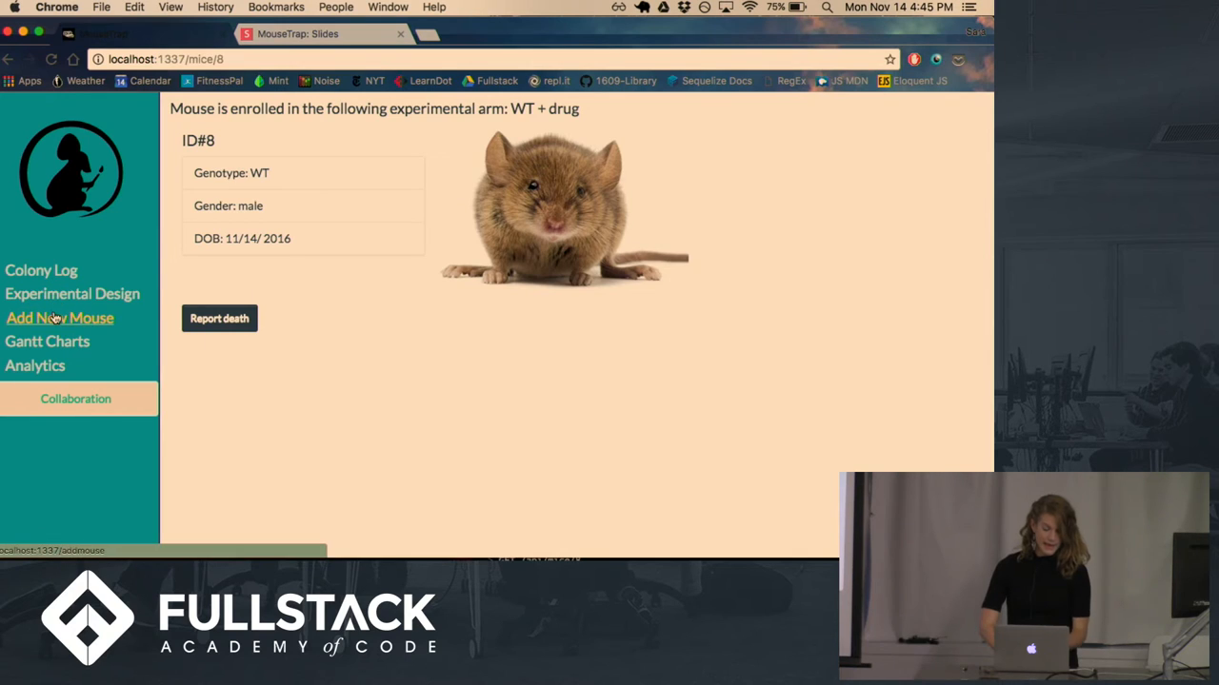
Step: Submit a mouse with genotype 'test' and dismiss its enrollment rejection alert
{"action": "left_click", "coordinate": [59, 318]}
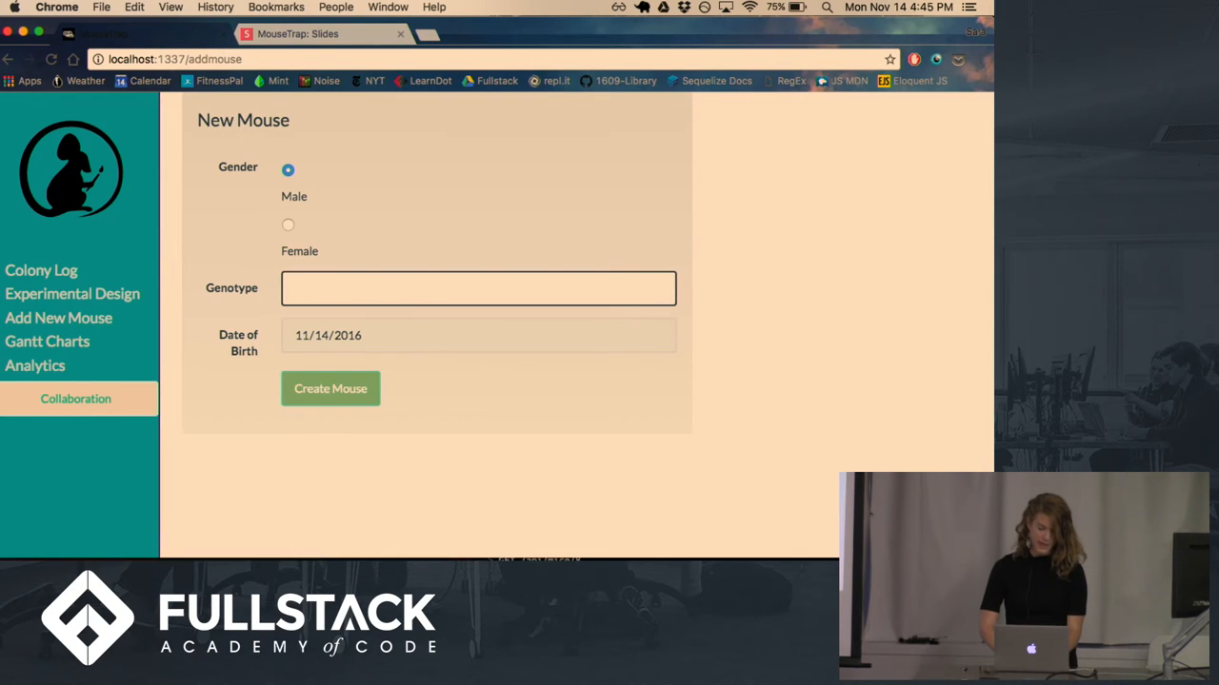
{"action": "type", "text": "test"}
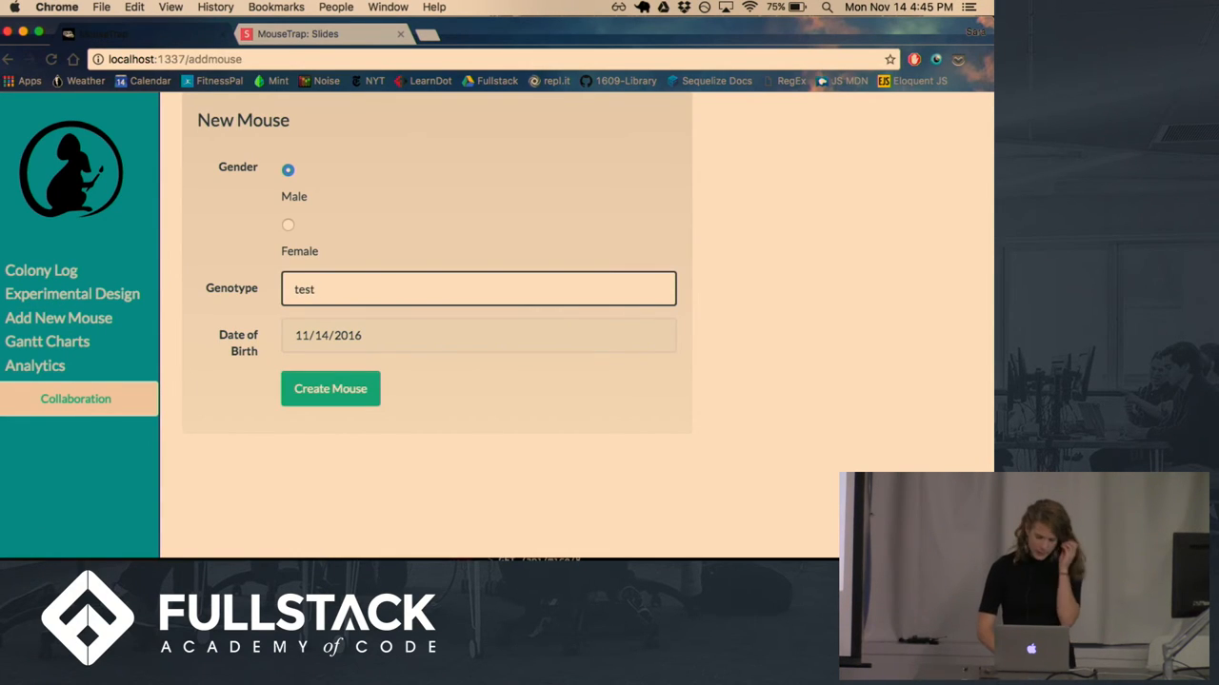
{"action": "left_click", "coordinate": [331, 389]}
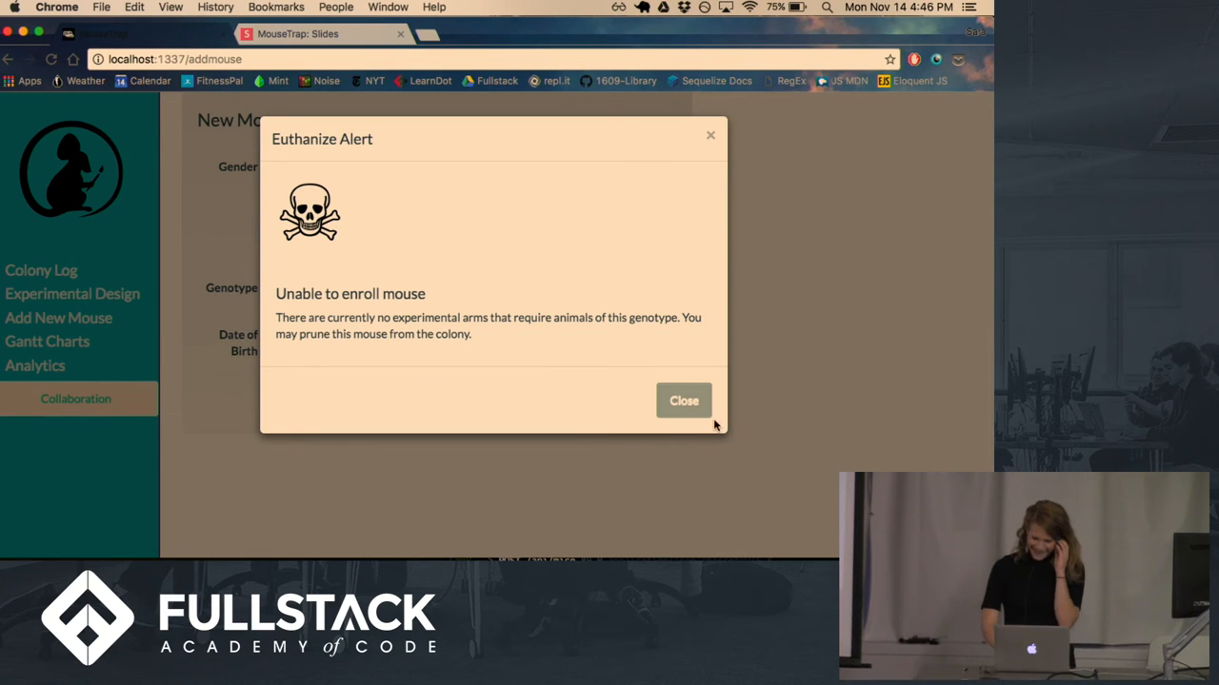
{"action": "left_click", "coordinate": [683, 400]}
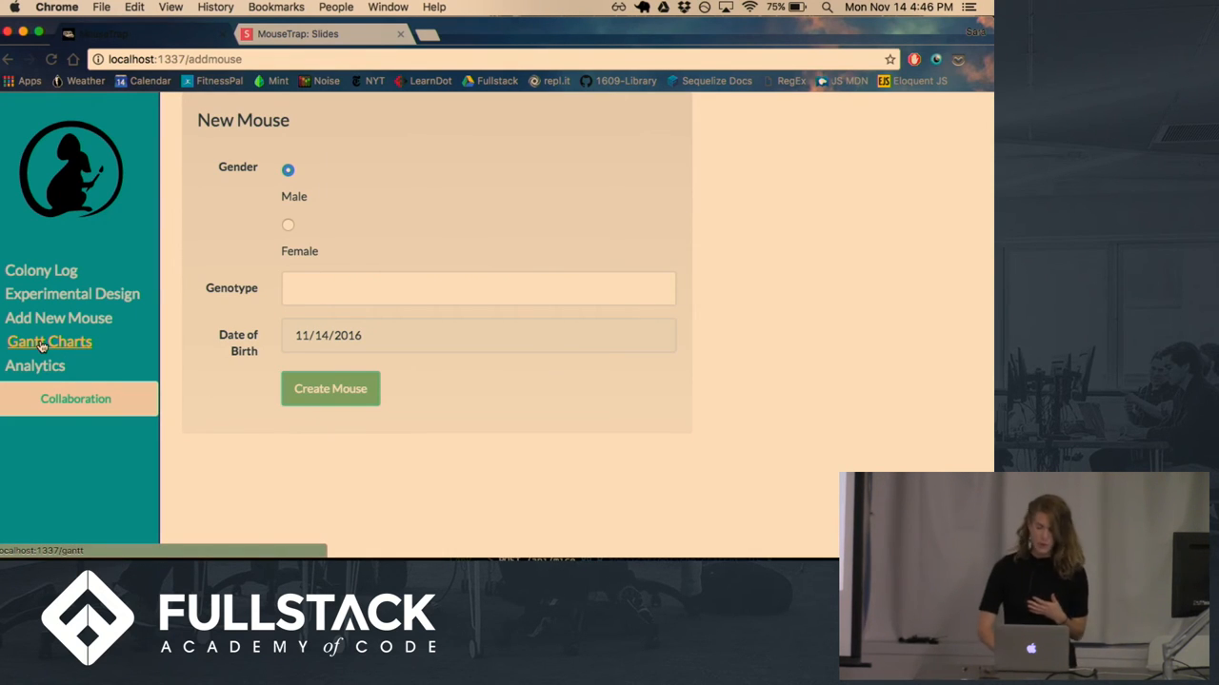
Step: Show the Gantt enrollment chart, with Arm1 at 3 enrolled and 2 remaining
{"action": "left_click", "coordinate": [46, 341]}
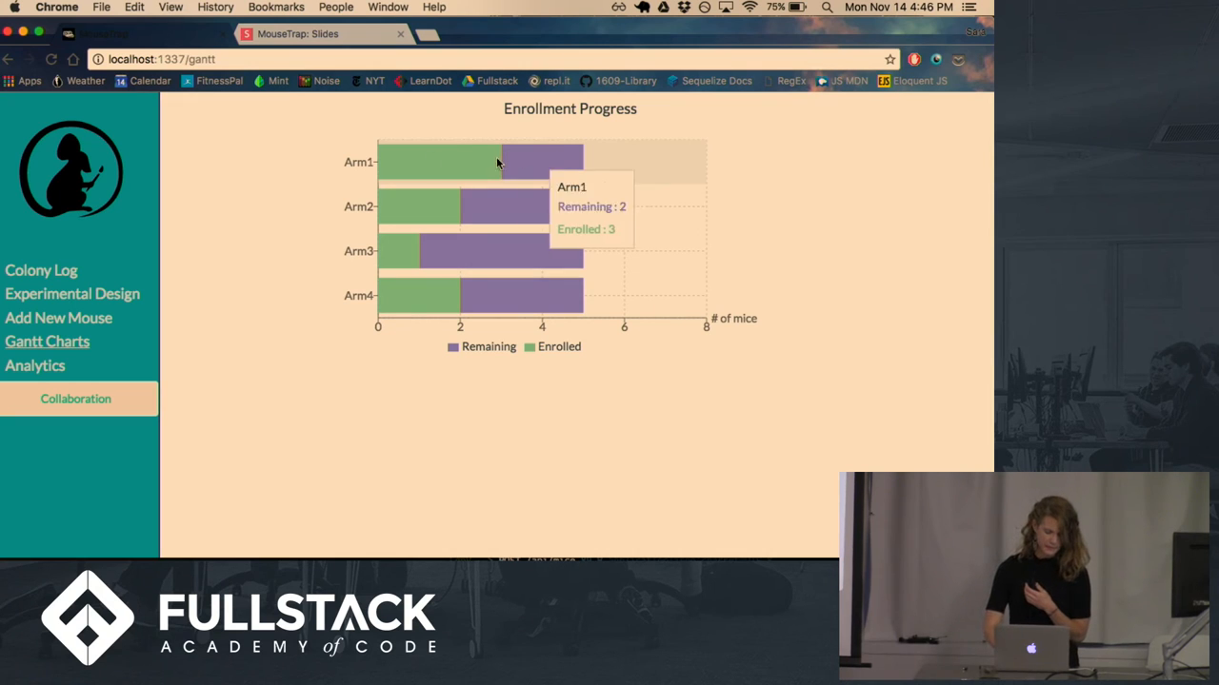
{"action": "left_click", "coordinate": [38, 366]}
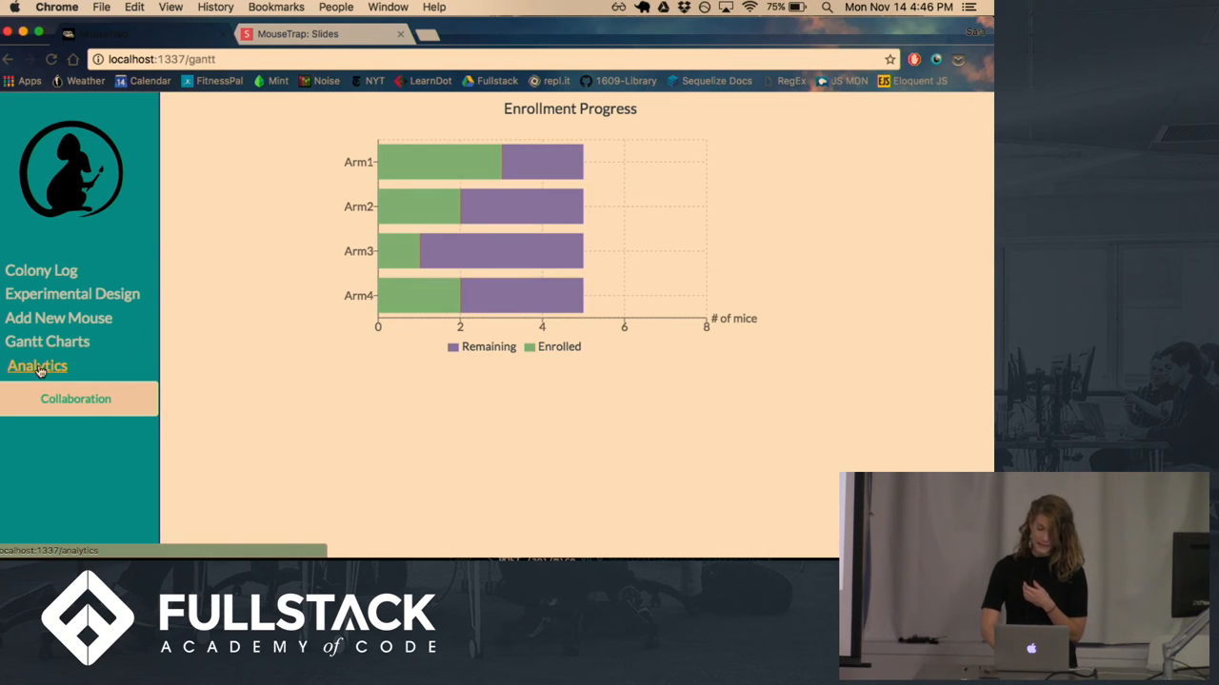
Step: Show the Kaplan-Meier survival analytics and trim the curves to days 0–30
{"action": "left_click", "coordinate": [38, 366]}
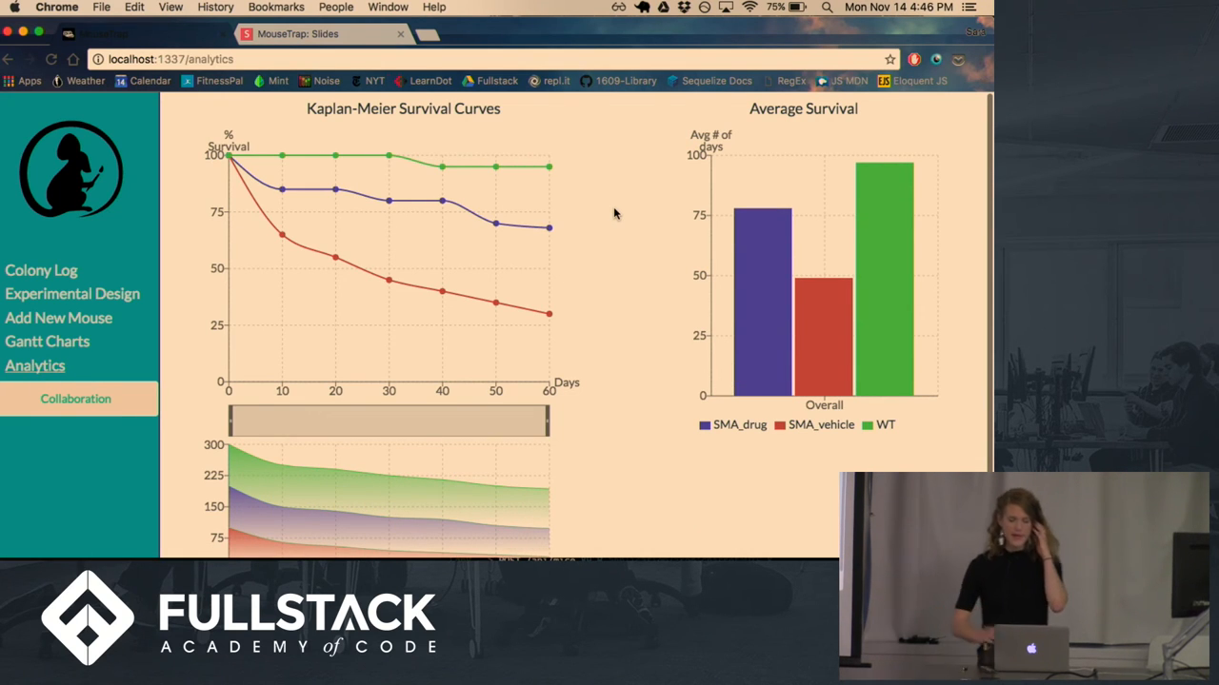
{"action": "mouse_move", "coordinate": [441, 202]}
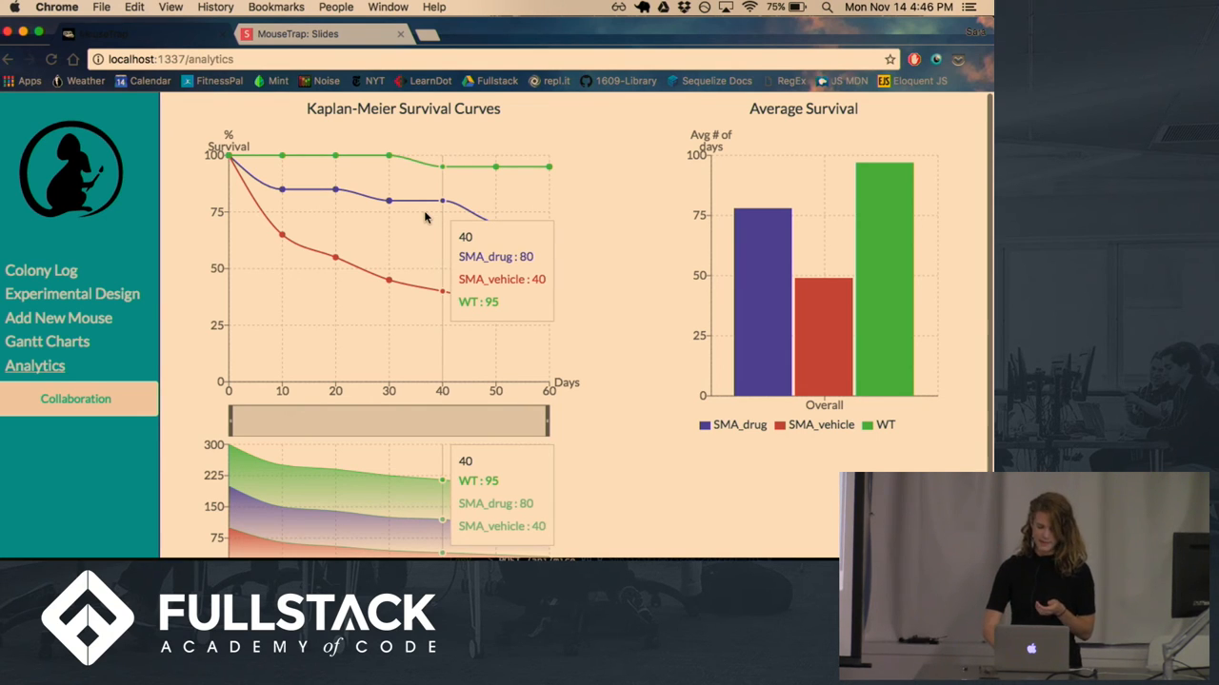
{"action": "mouse_move", "coordinate": [480, 210]}
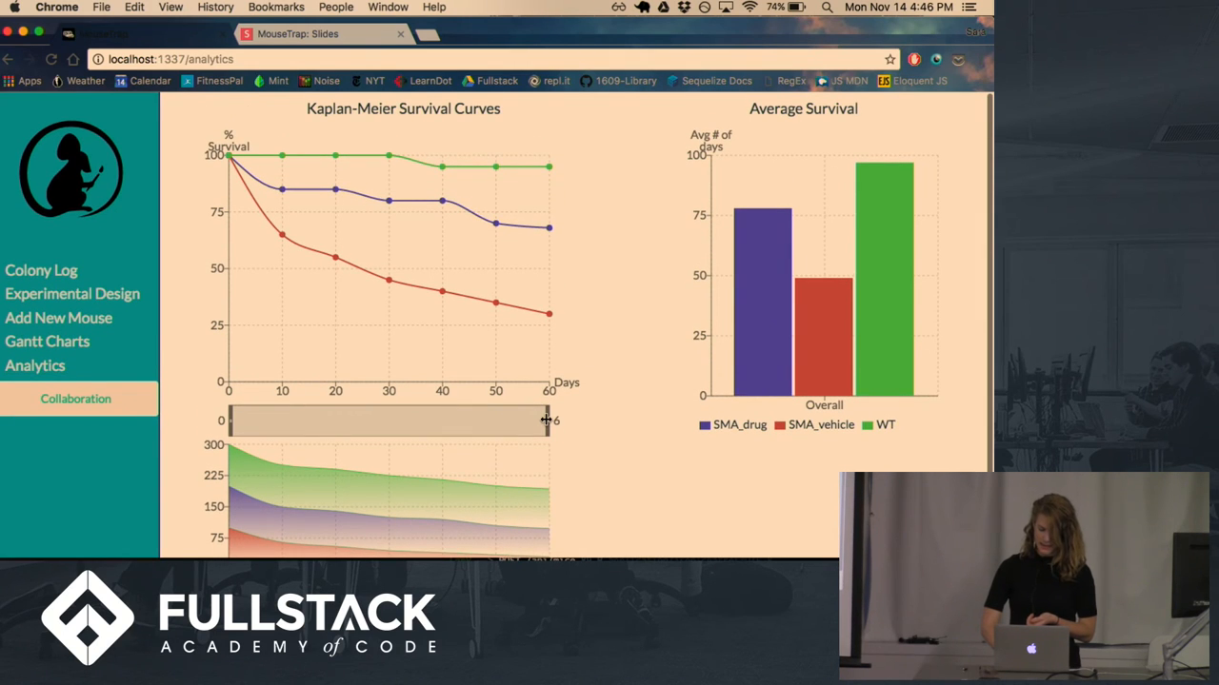
{"action": "left_click_drag", "start_coordinate": [548, 421], "coordinate": [485, 420]}
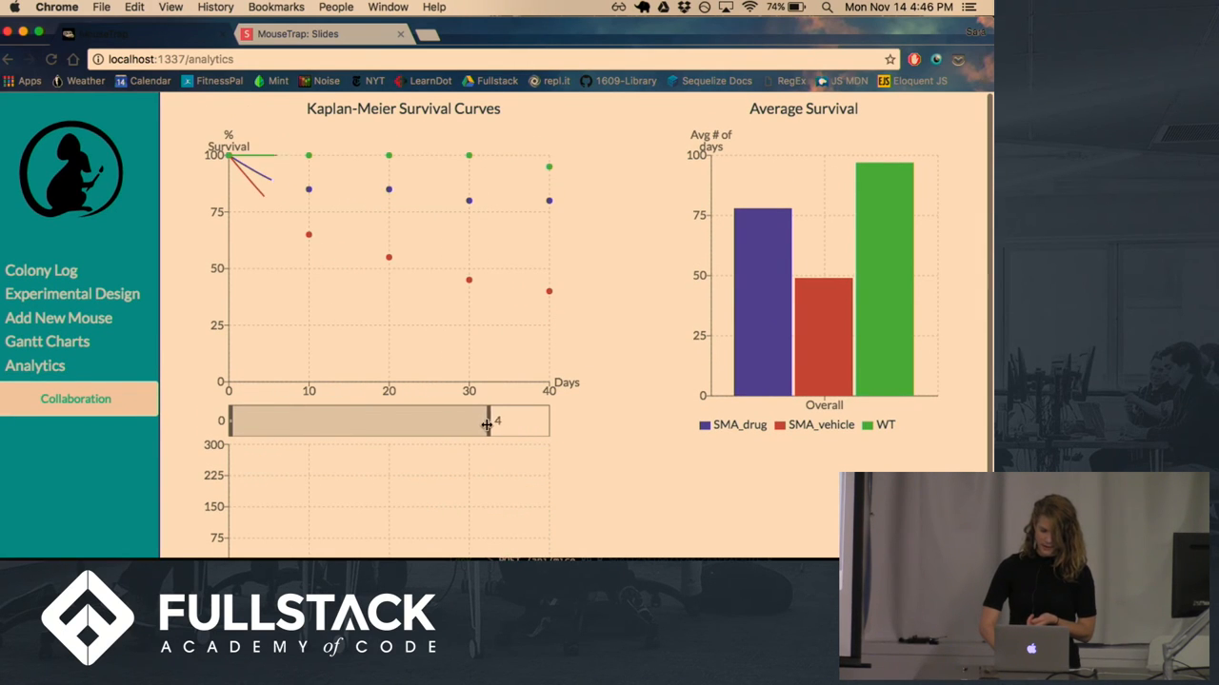
{"action": "left_click_drag", "start_coordinate": [486, 421], "coordinate": [423, 421]}
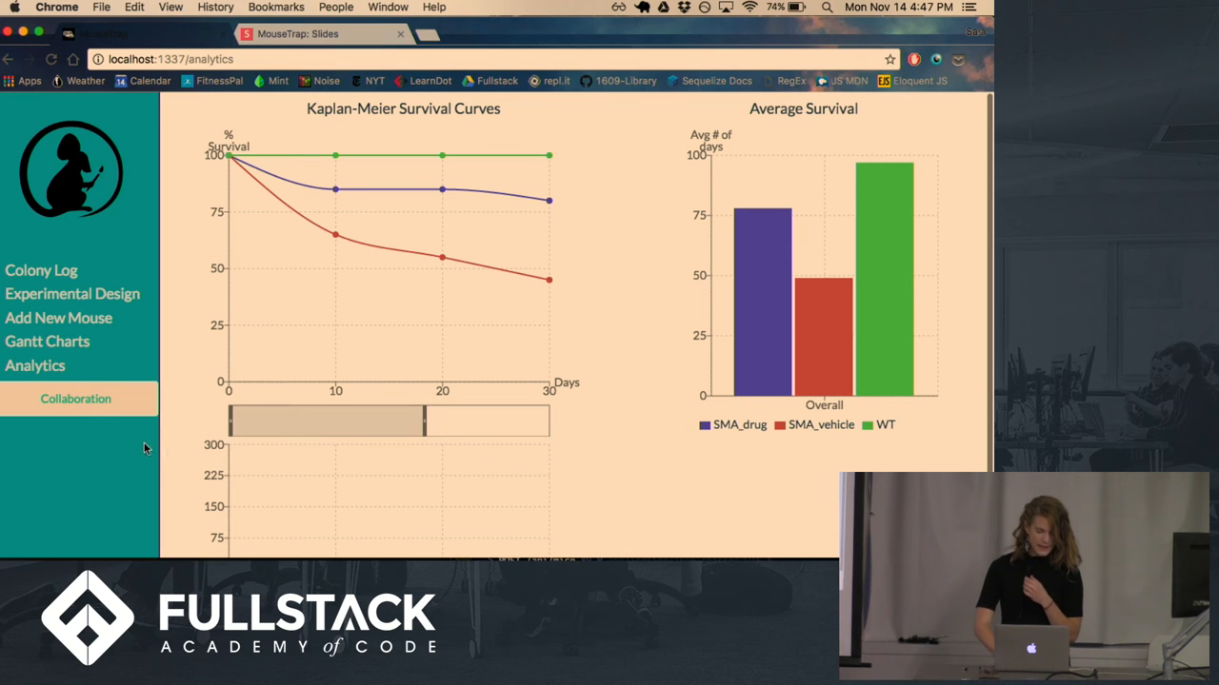
{"action": "mouse_move", "coordinate": [88, 425]}
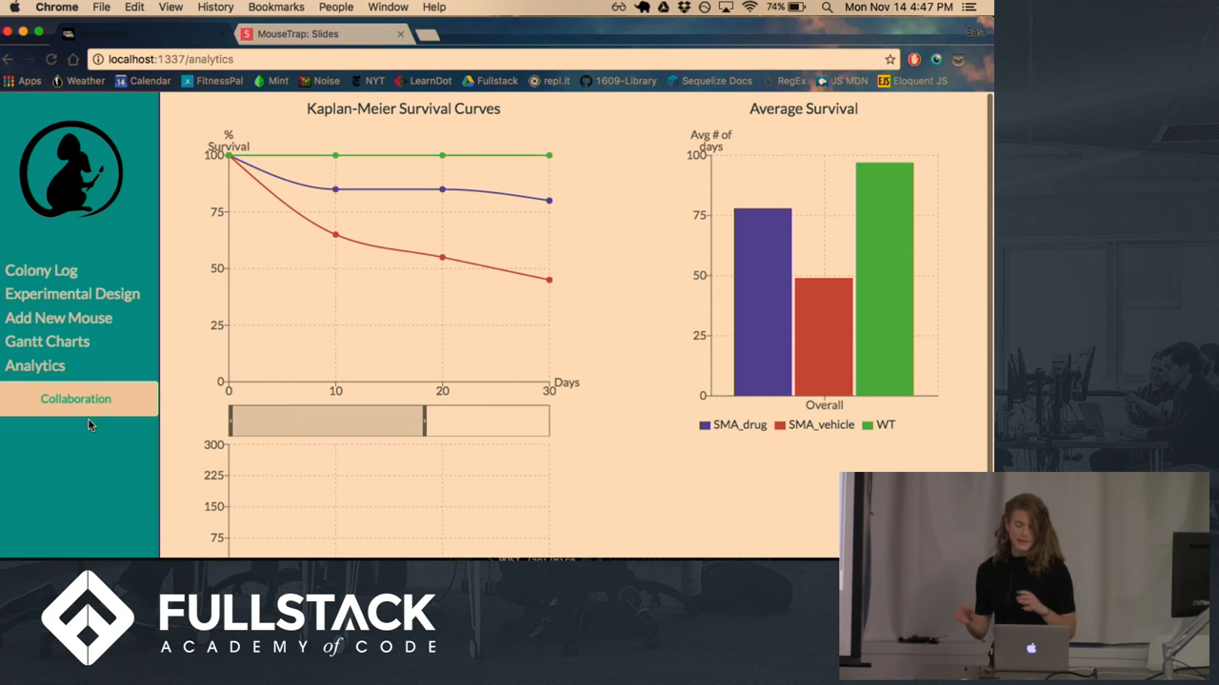
{"action": "mouse_move", "coordinate": [76, 398]}
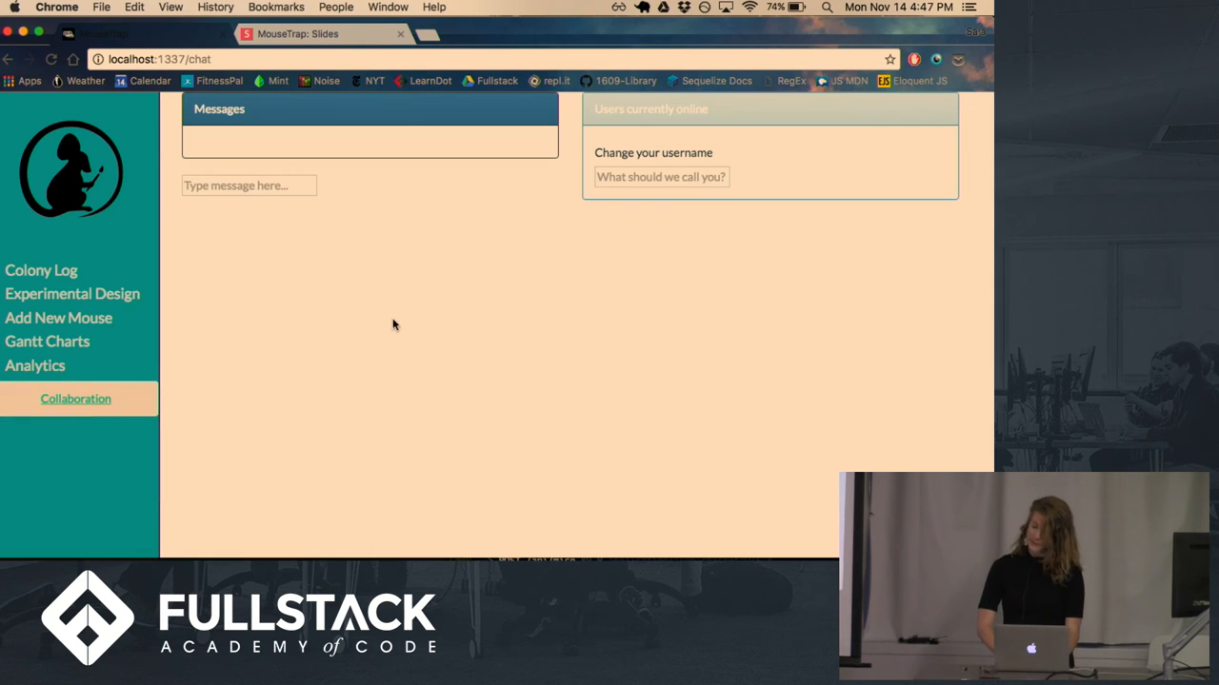
Step: In the Collaboration chat, rename the user to Sara and post a Hello message
{"action": "left_click", "coordinate": [160, 57]}
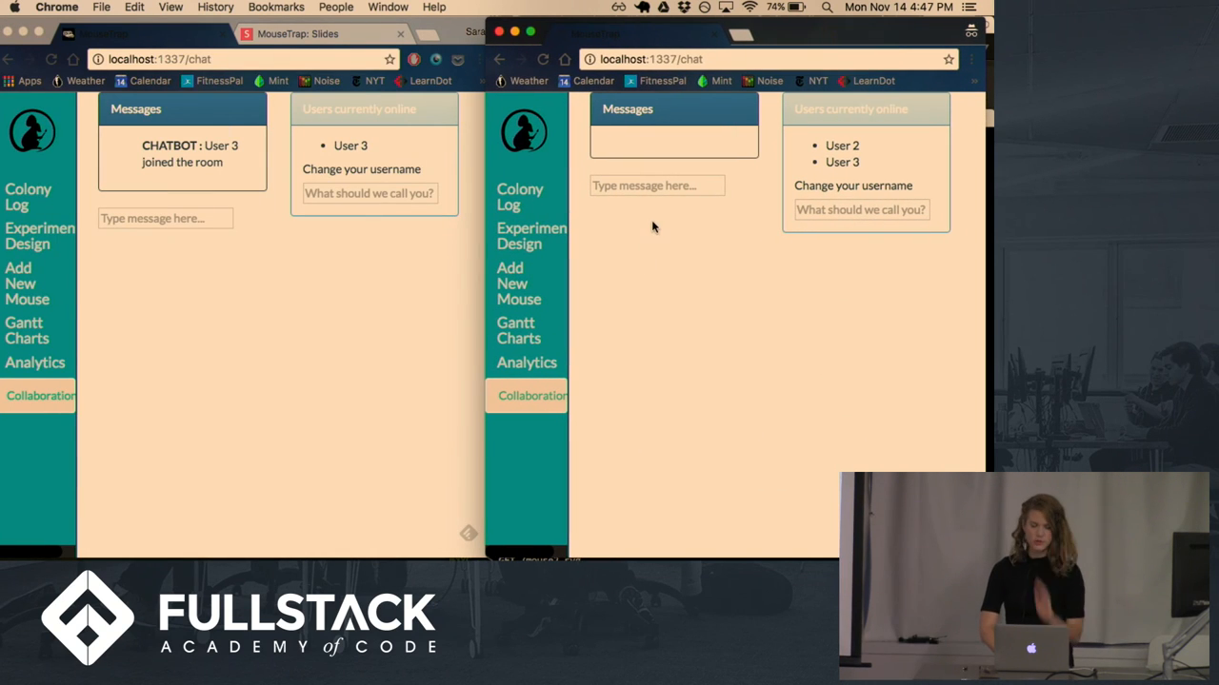
{"action": "mouse_move", "coordinate": [349, 162]}
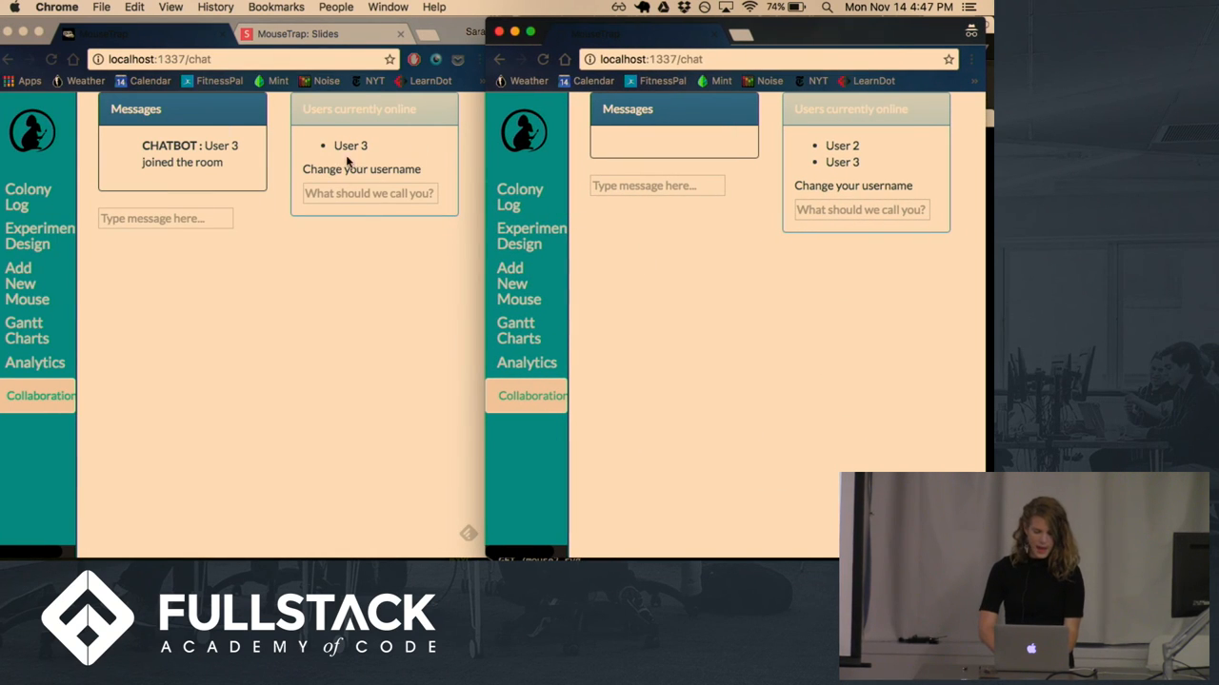
{"action": "left_click", "coordinate": [369, 192]}
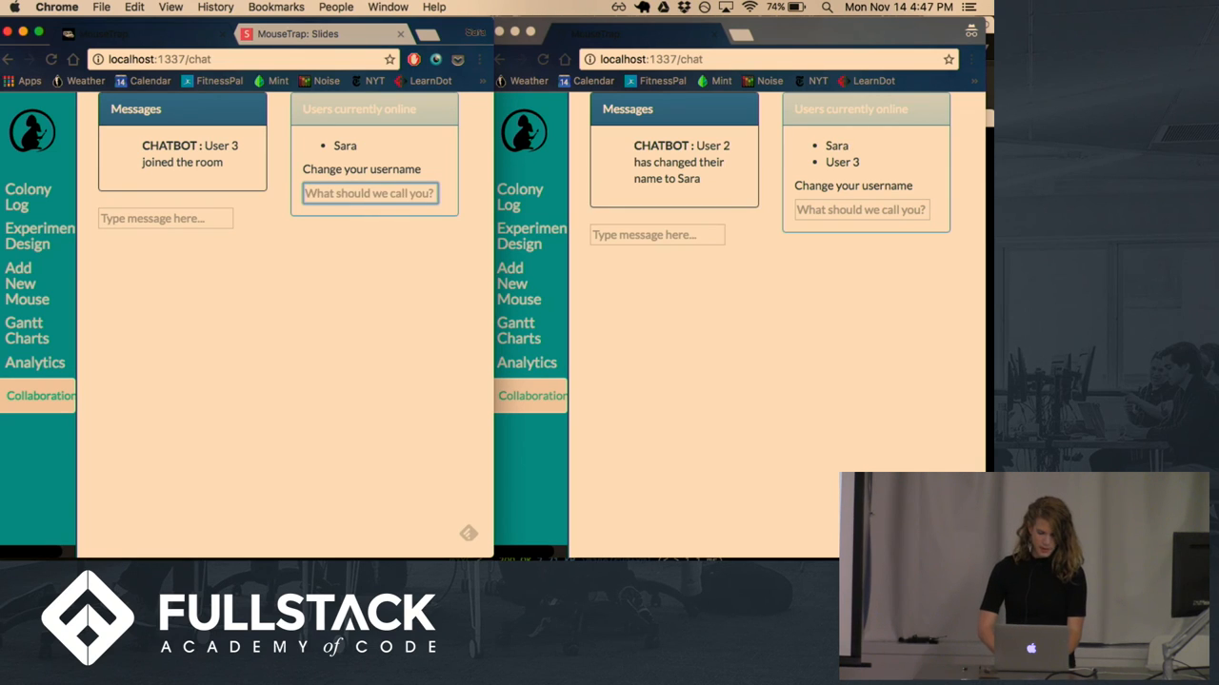
{"action": "left_click", "coordinate": [164, 217]}
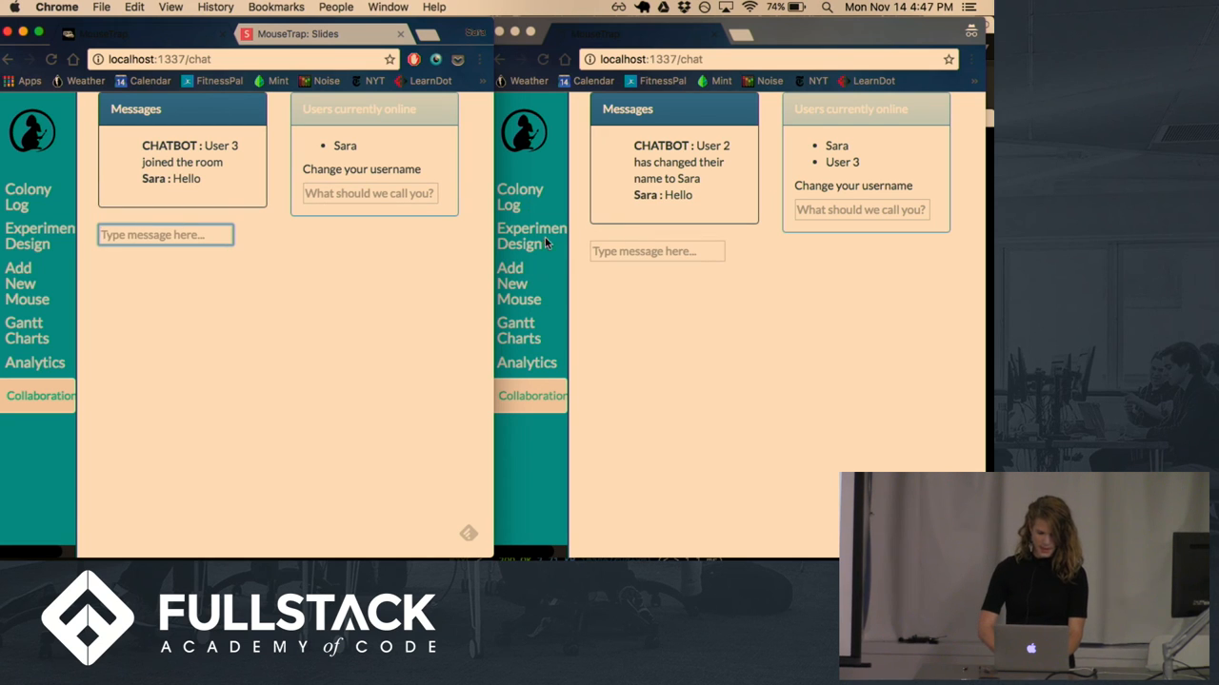
{"action": "mouse_move", "coordinate": [769, 233]}
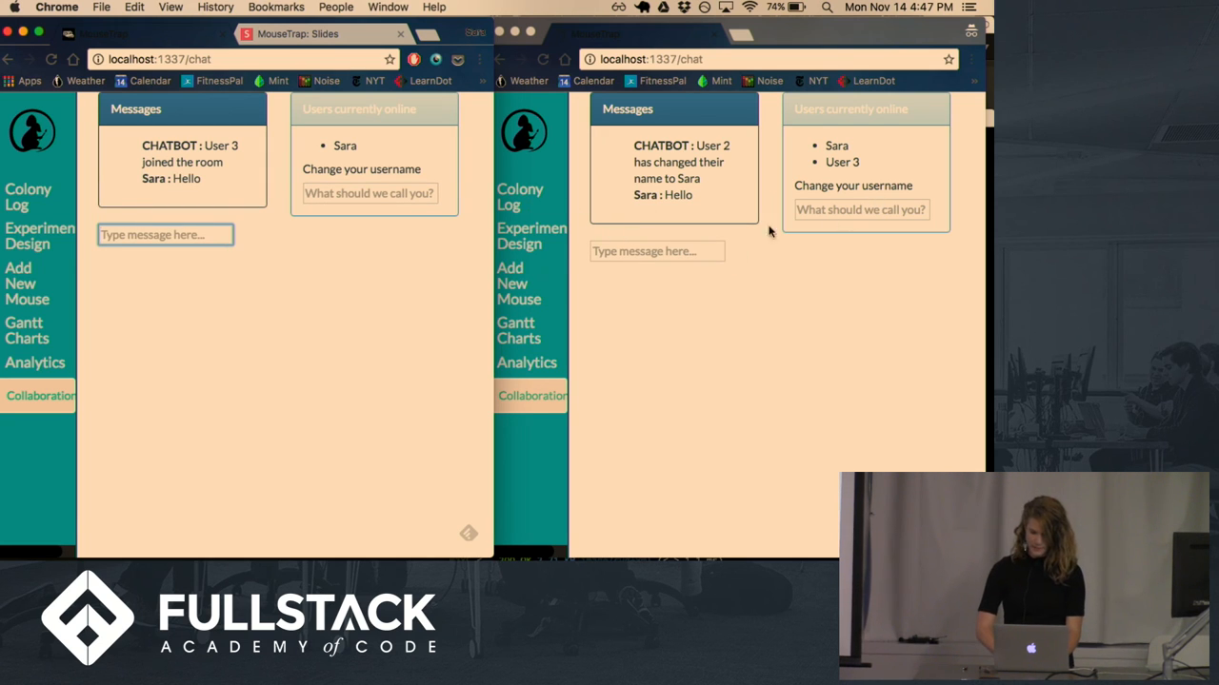
{"action": "type", "text": "Oh n"}
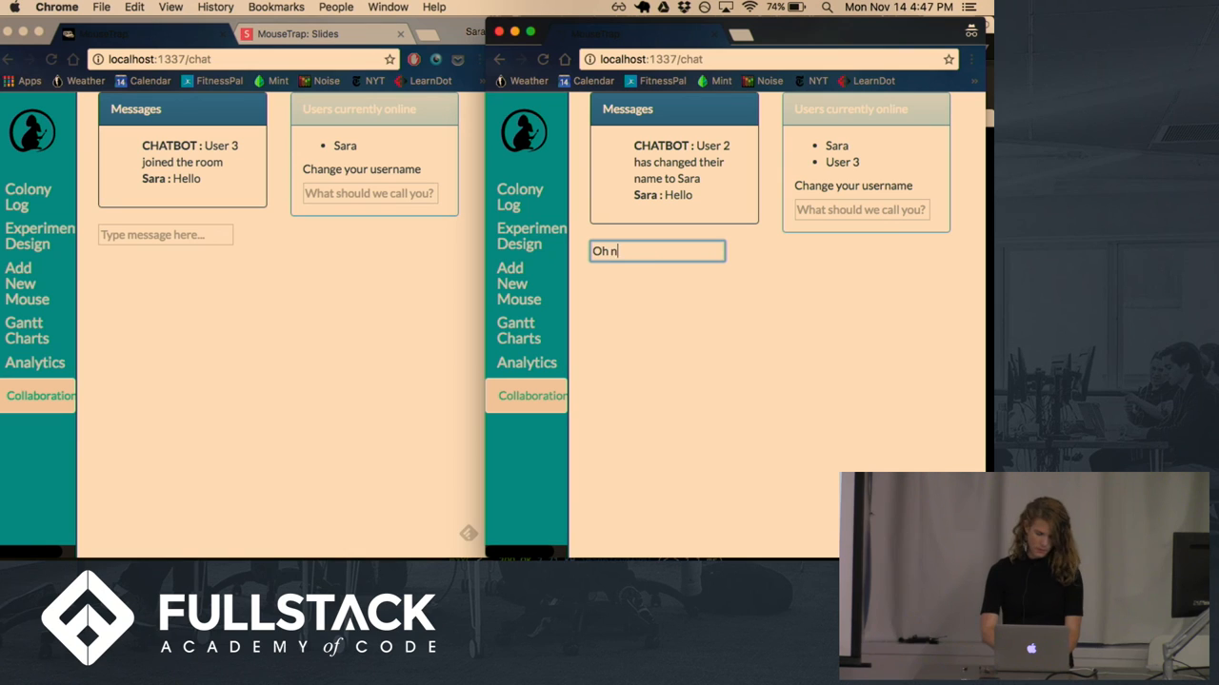